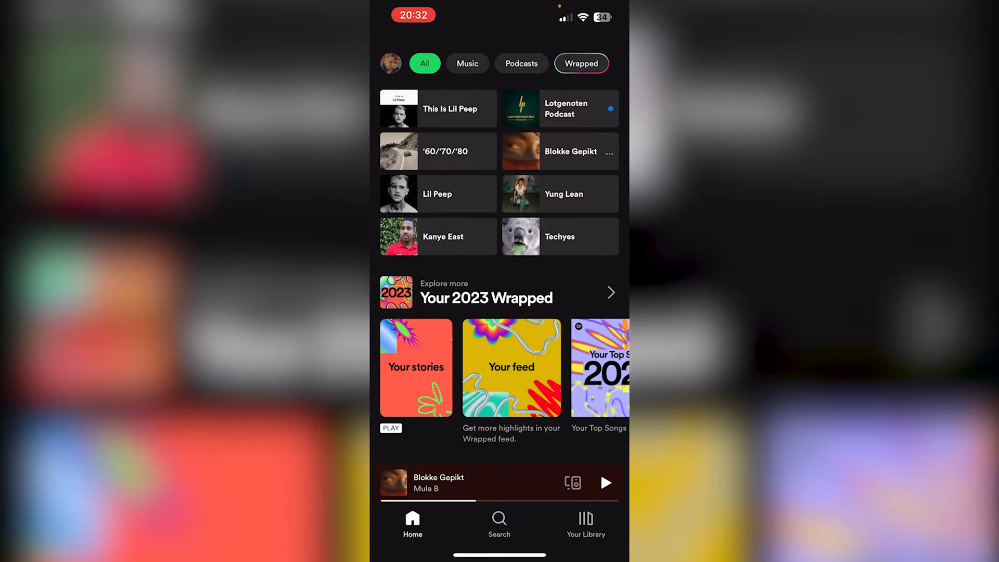
# - Reach Spotify's Settings page from the home feed via the profile side panel
pyautogui.click(391, 63)
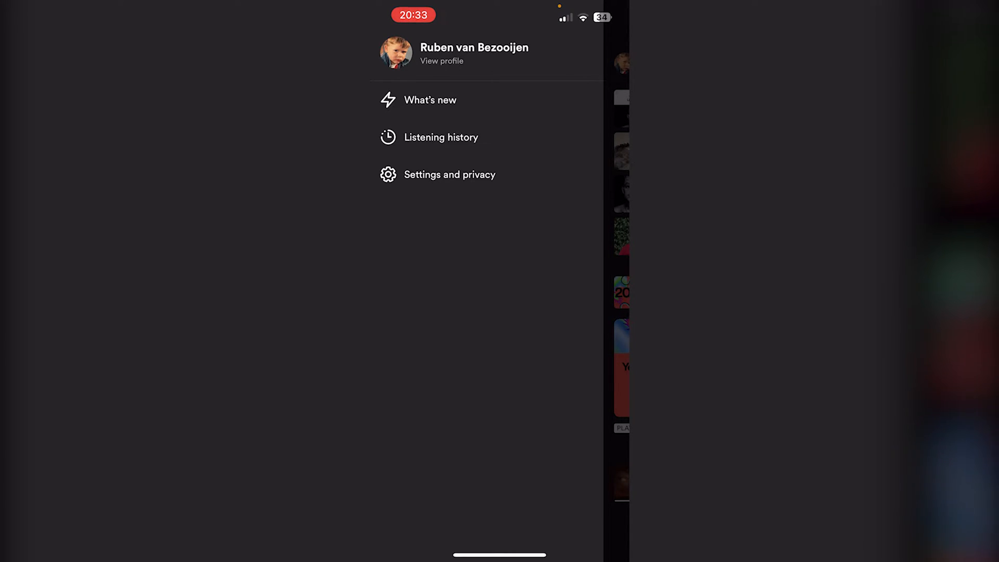
pyautogui.click(450, 175)
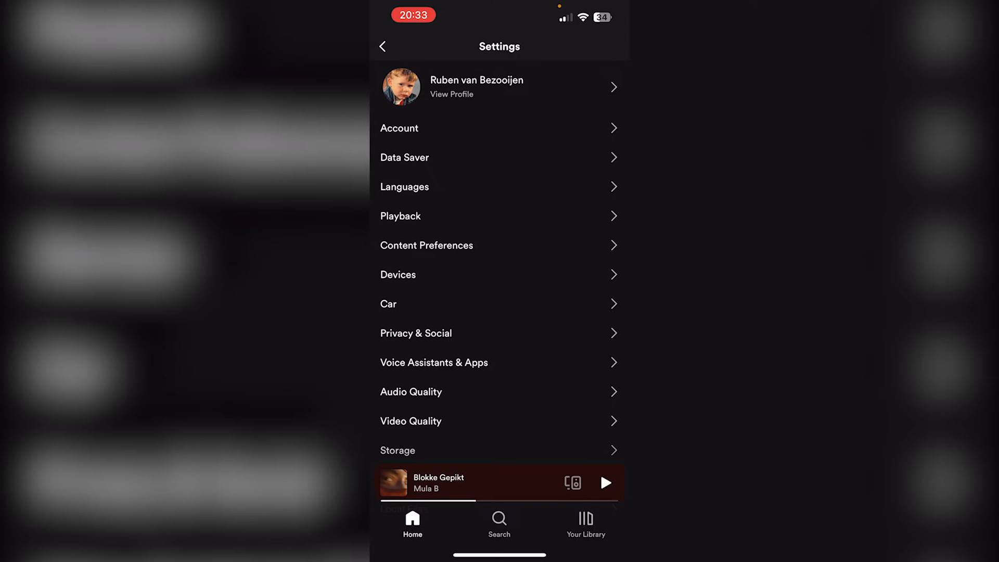
# - Allow explicit content in Content Preferences and approve the Face ID check to confirm it
pyautogui.click(426, 245)
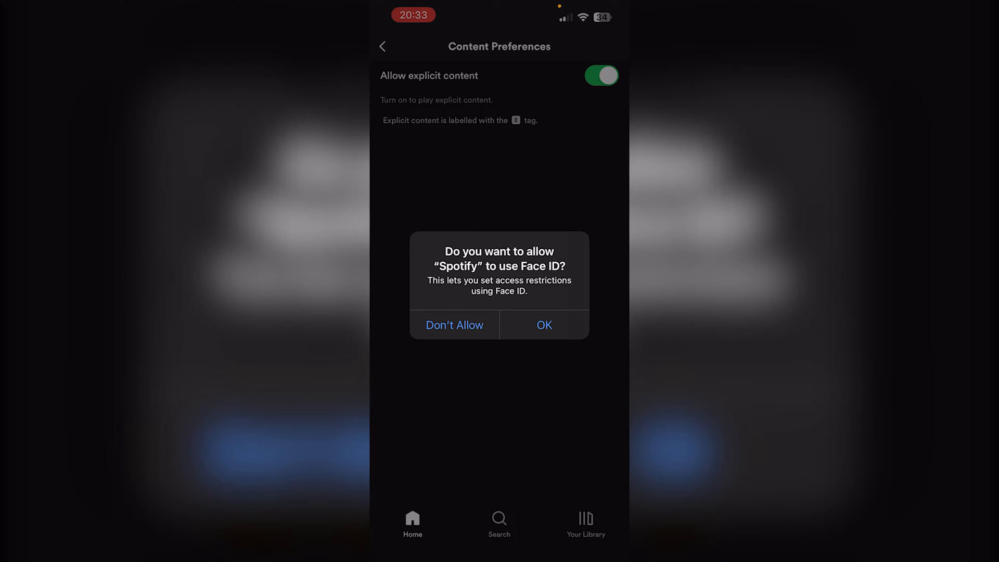
pyautogui.click(544, 325)
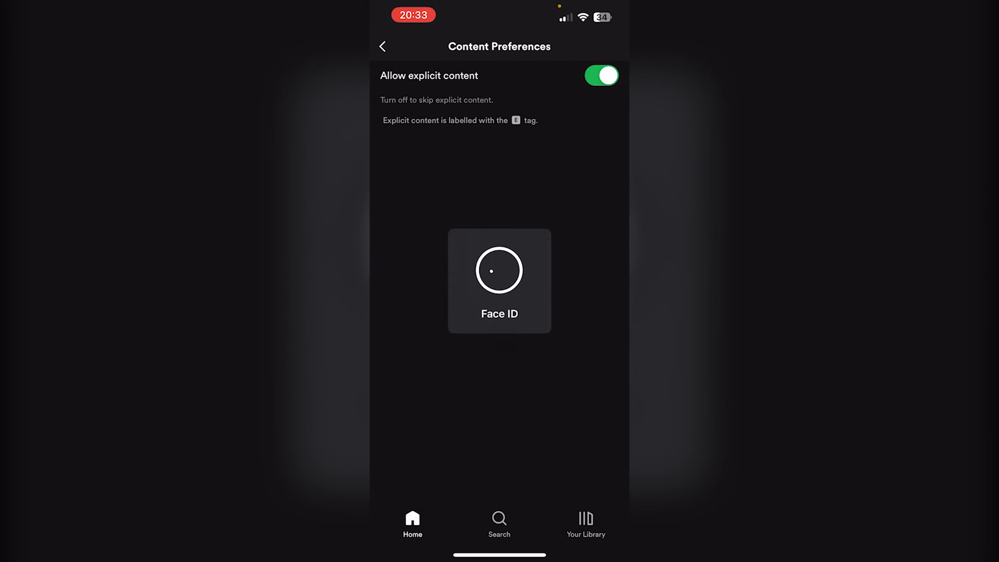